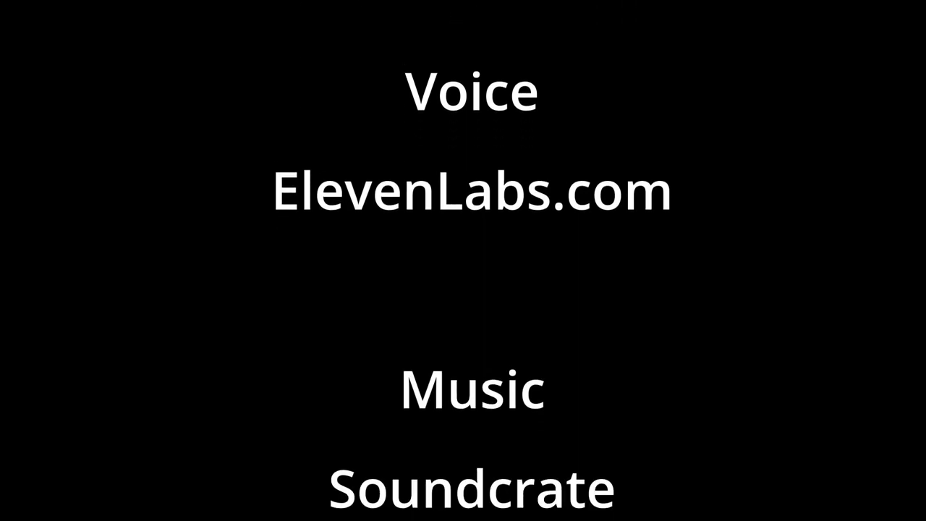
pyautogui.scroll(-3)
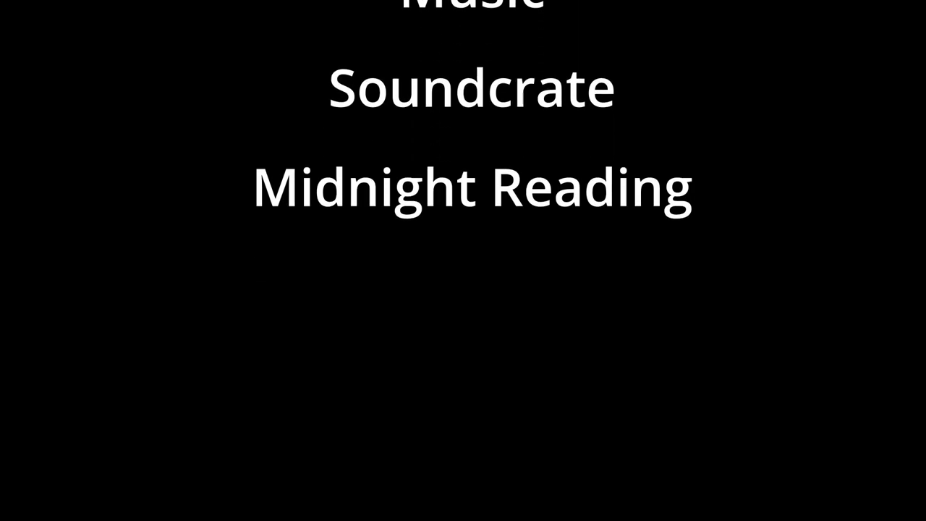